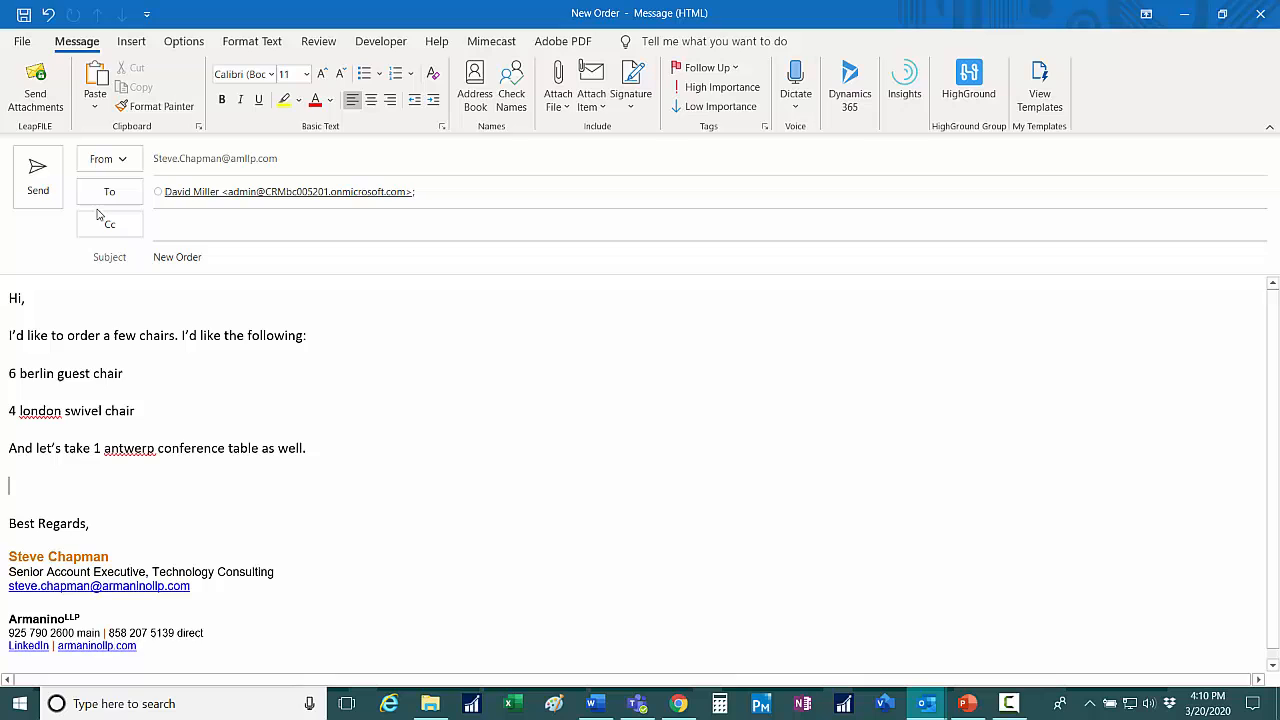
- Send the New Order email for Berlin chairs, London chairs and the Antwerp table
{"action": "left_click", "coordinate": [36, 176]}
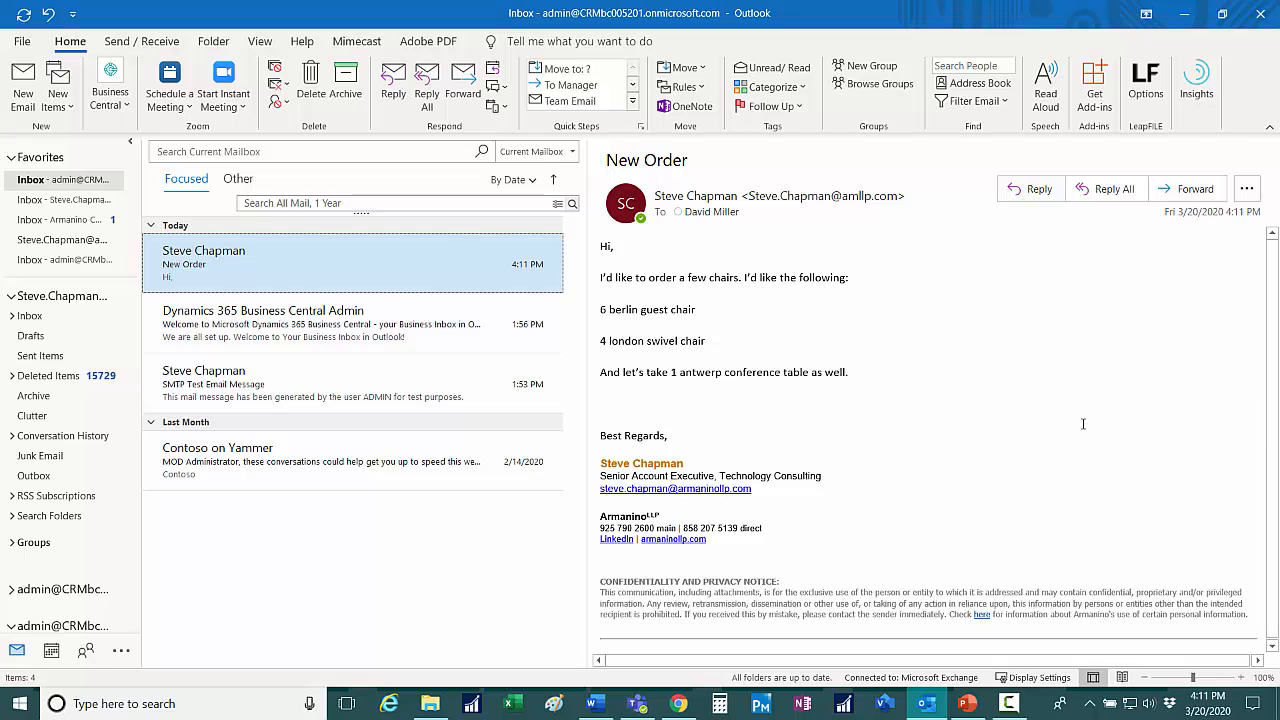
{"action": "mouse_move", "coordinate": [1080, 424]}
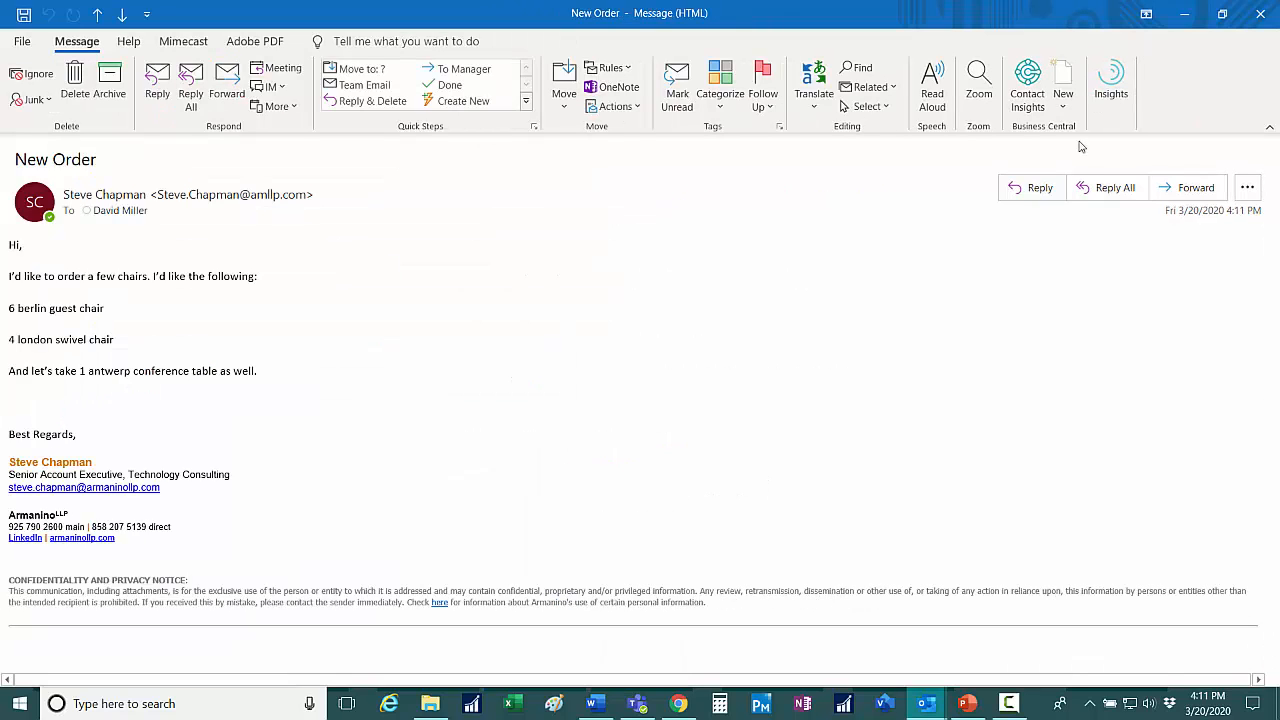
- Show Business Central's pane and link customer American Distribution (C00010) to the email
{"action": "left_click", "coordinate": [1028, 84]}
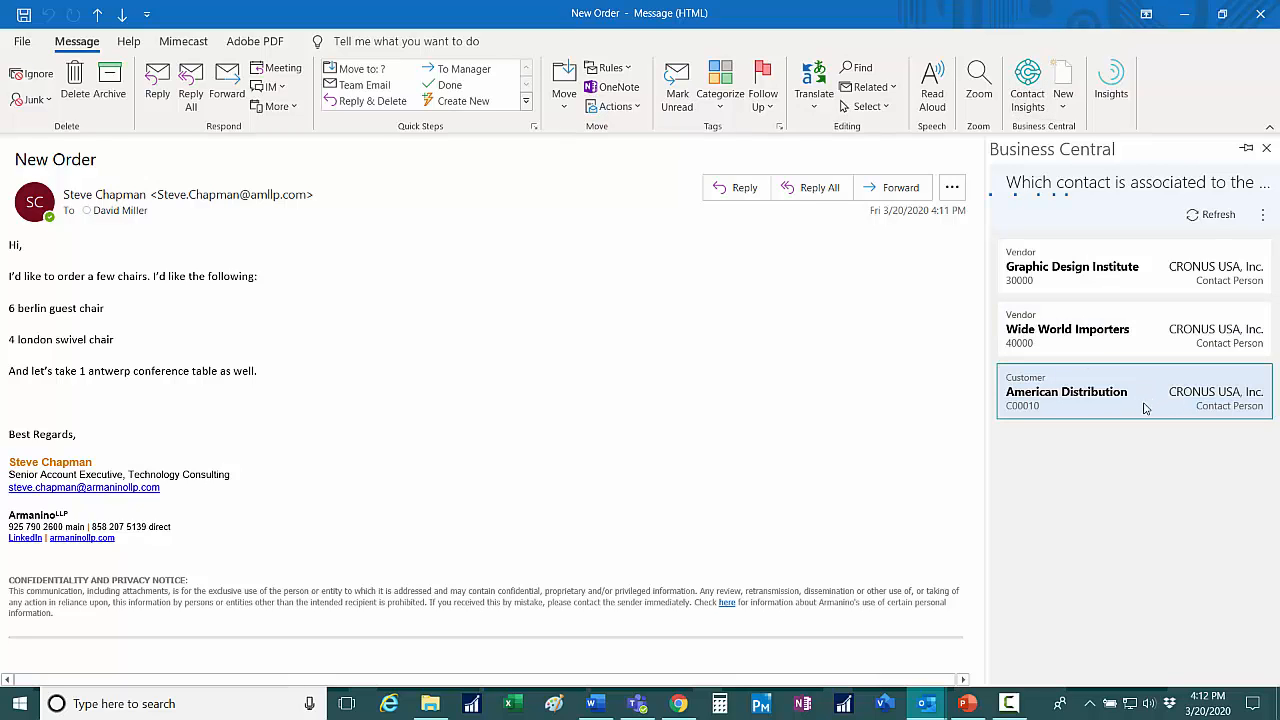
{"action": "left_click", "coordinate": [1066, 390]}
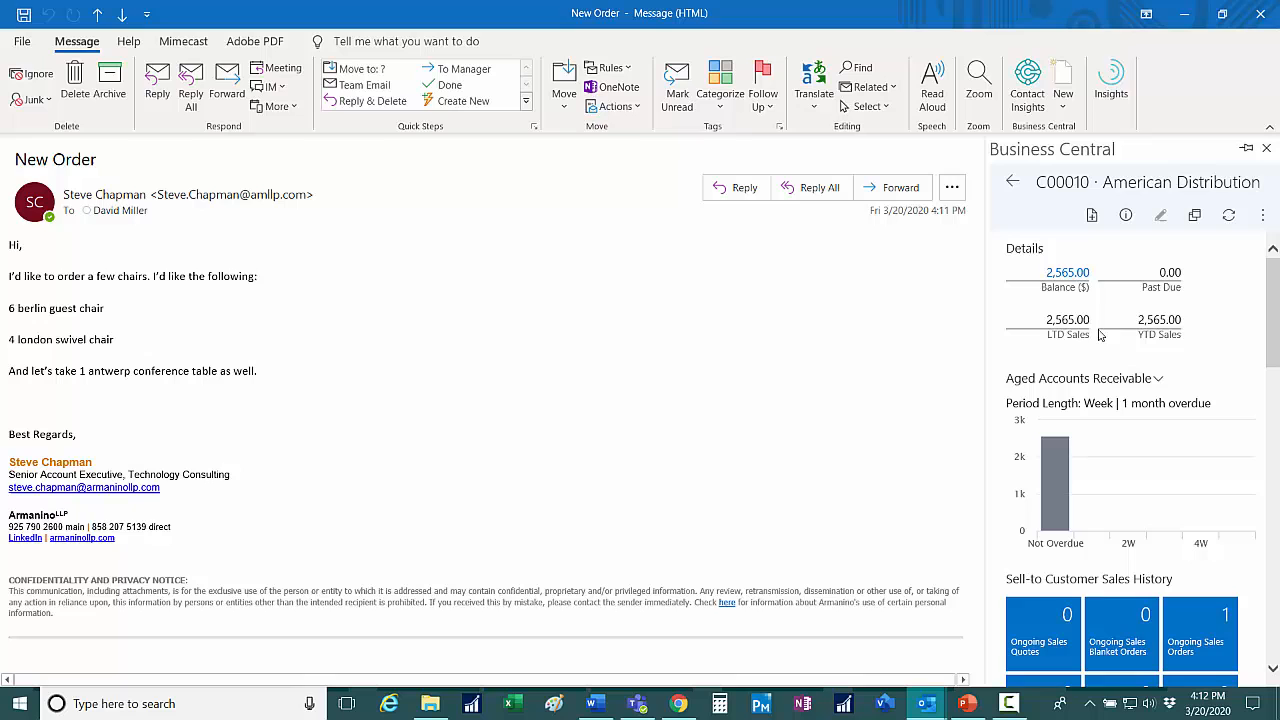
{"action": "scroll", "scroll_direction": "down", "scroll_amount": 3}
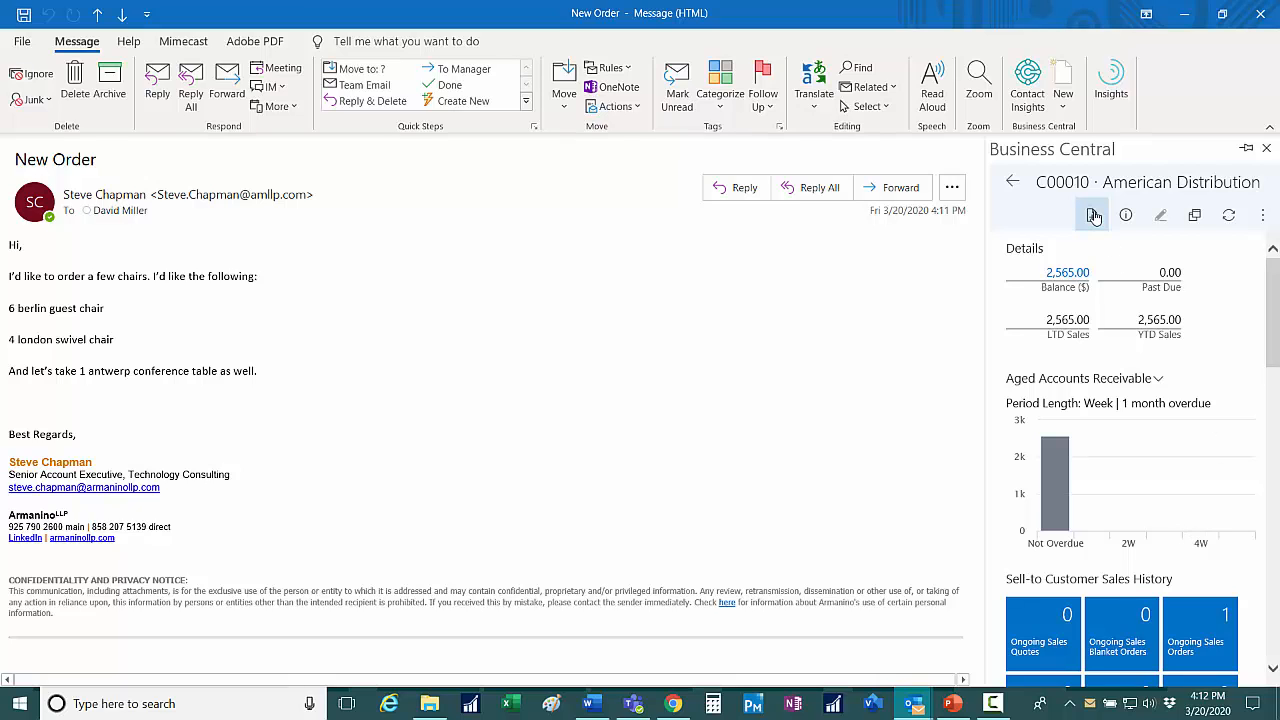
- Start a new sales order with lines 1936-S, 1908-S and 1920-S ticked and 1953-W left out
{"action": "left_click", "coordinate": [1092, 216]}
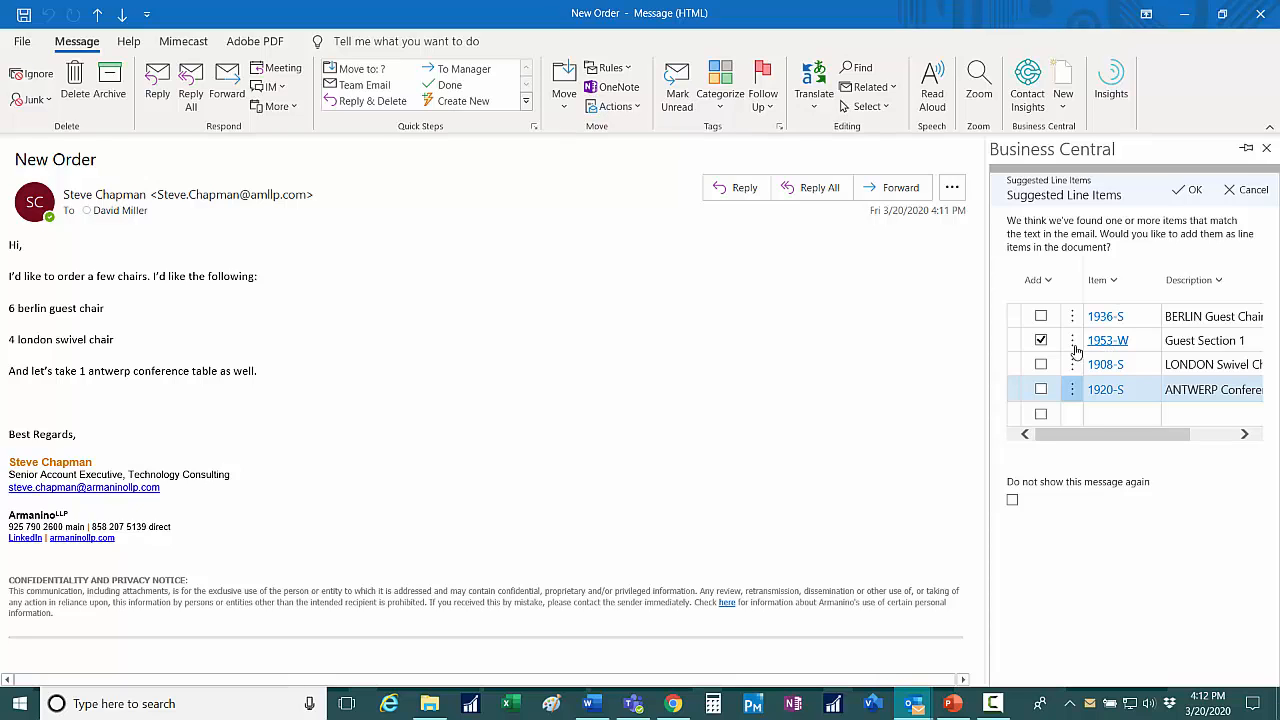
{"action": "left_click", "coordinate": [1040, 340]}
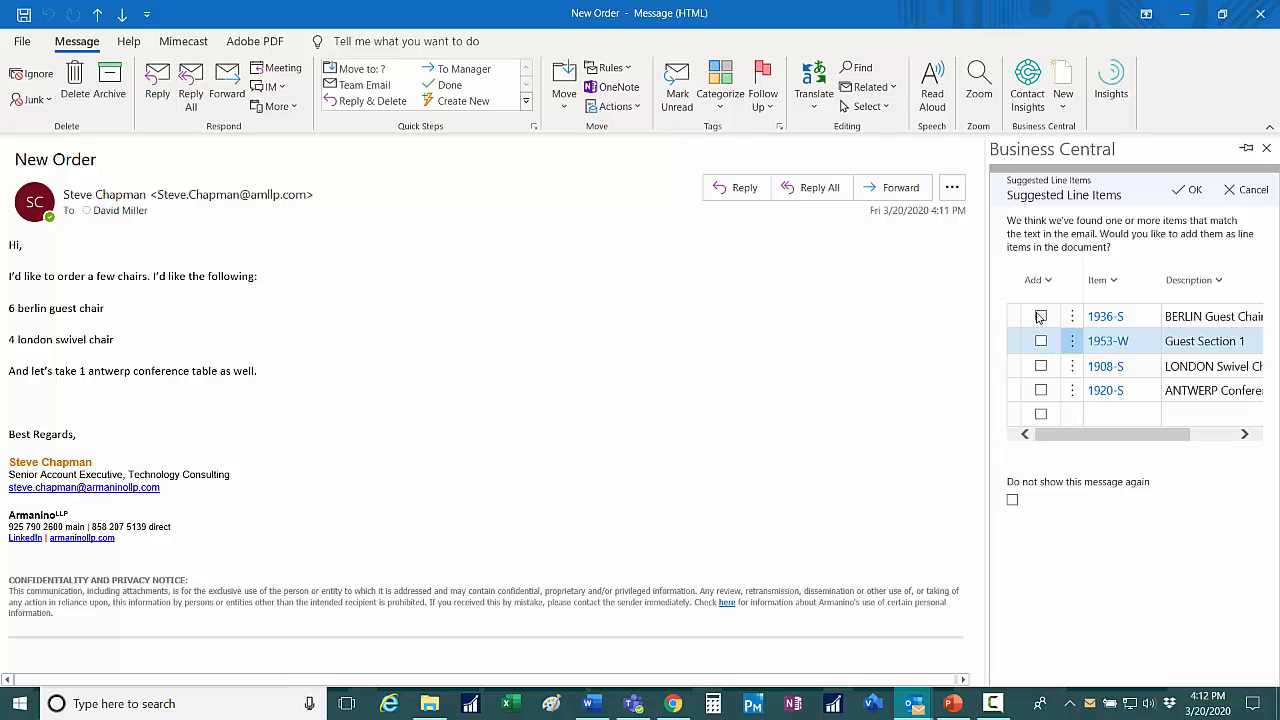
{"action": "left_click", "coordinate": [1040, 316]}
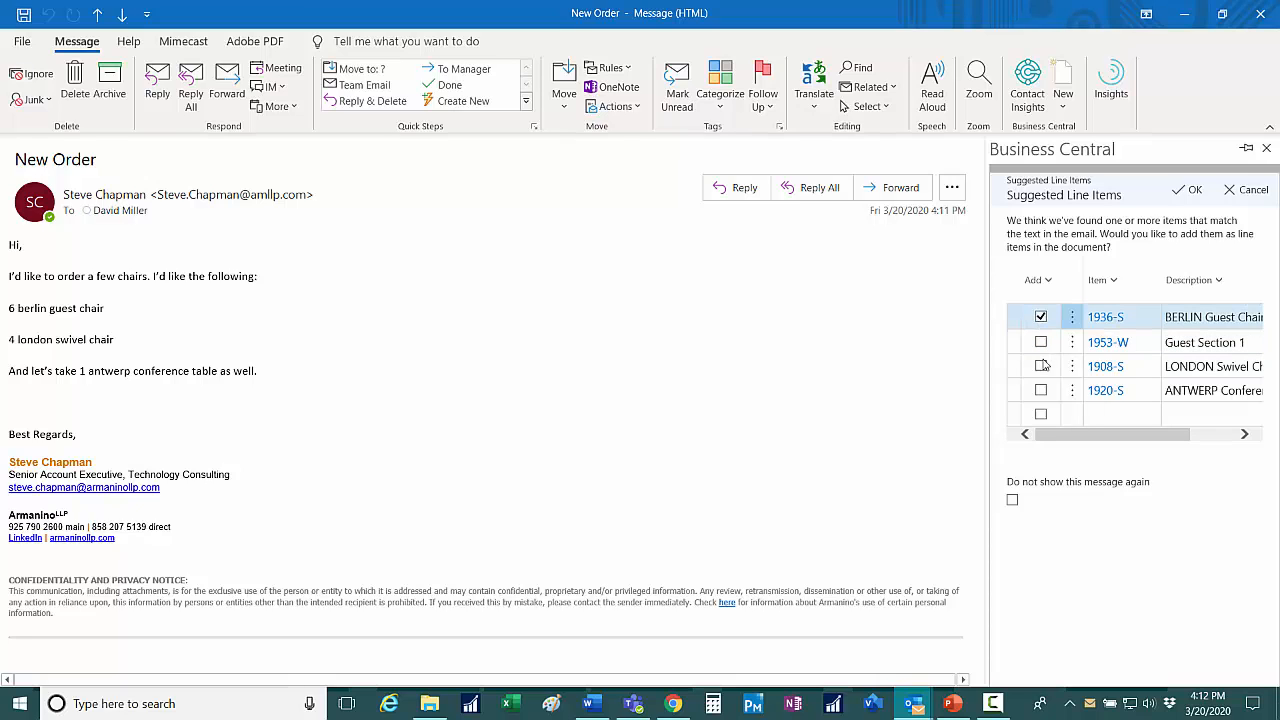
{"action": "left_click", "coordinate": [1040, 364]}
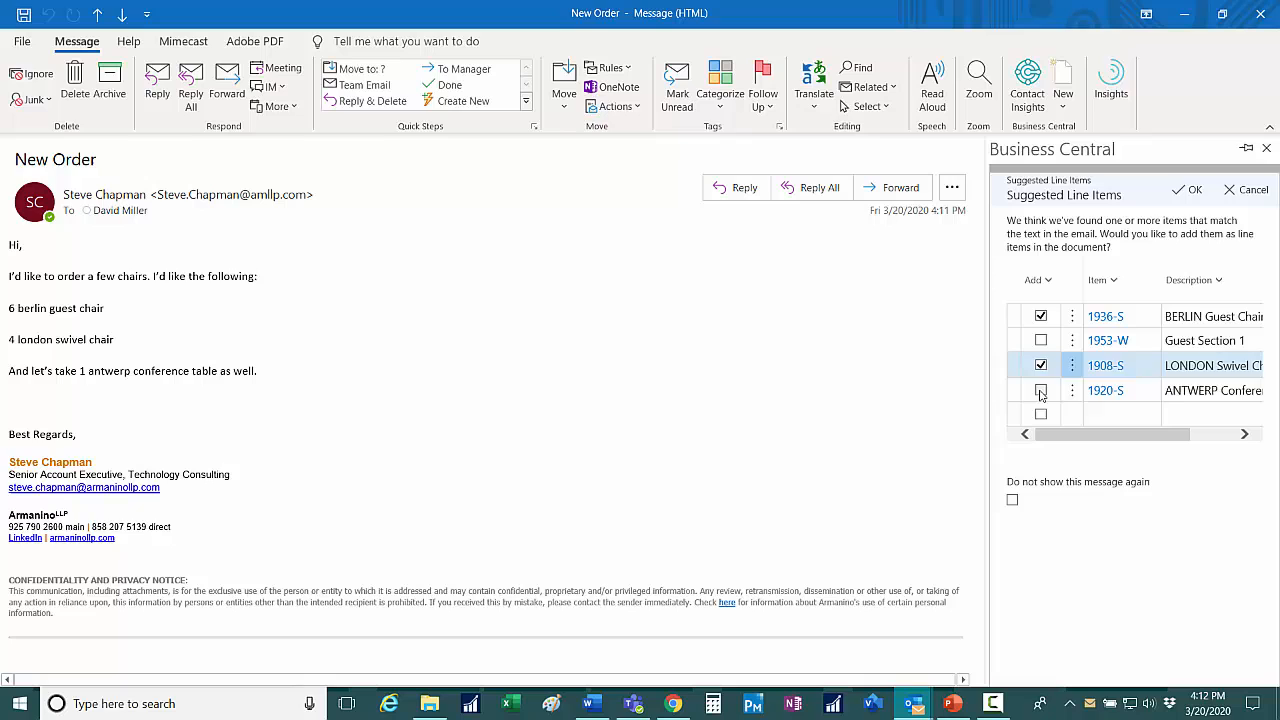
{"action": "left_click", "coordinate": [1040, 390]}
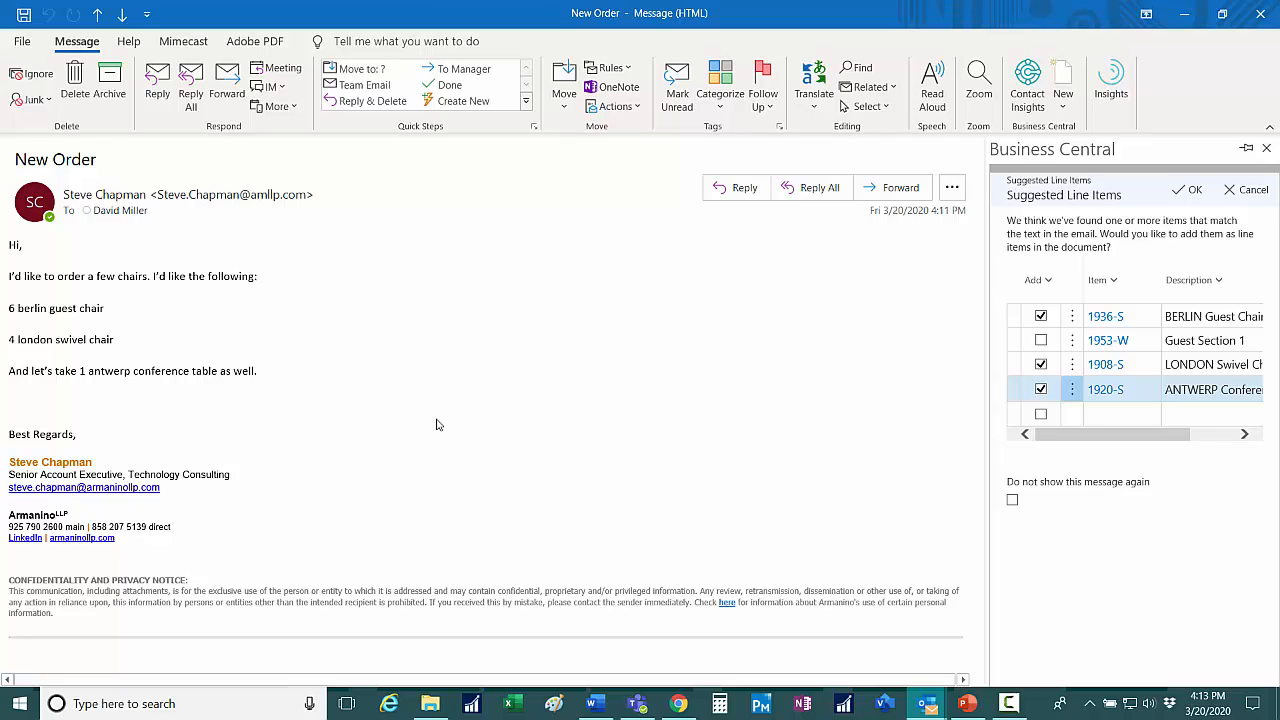
{"action": "mouse_move", "coordinate": [1150, 542]}
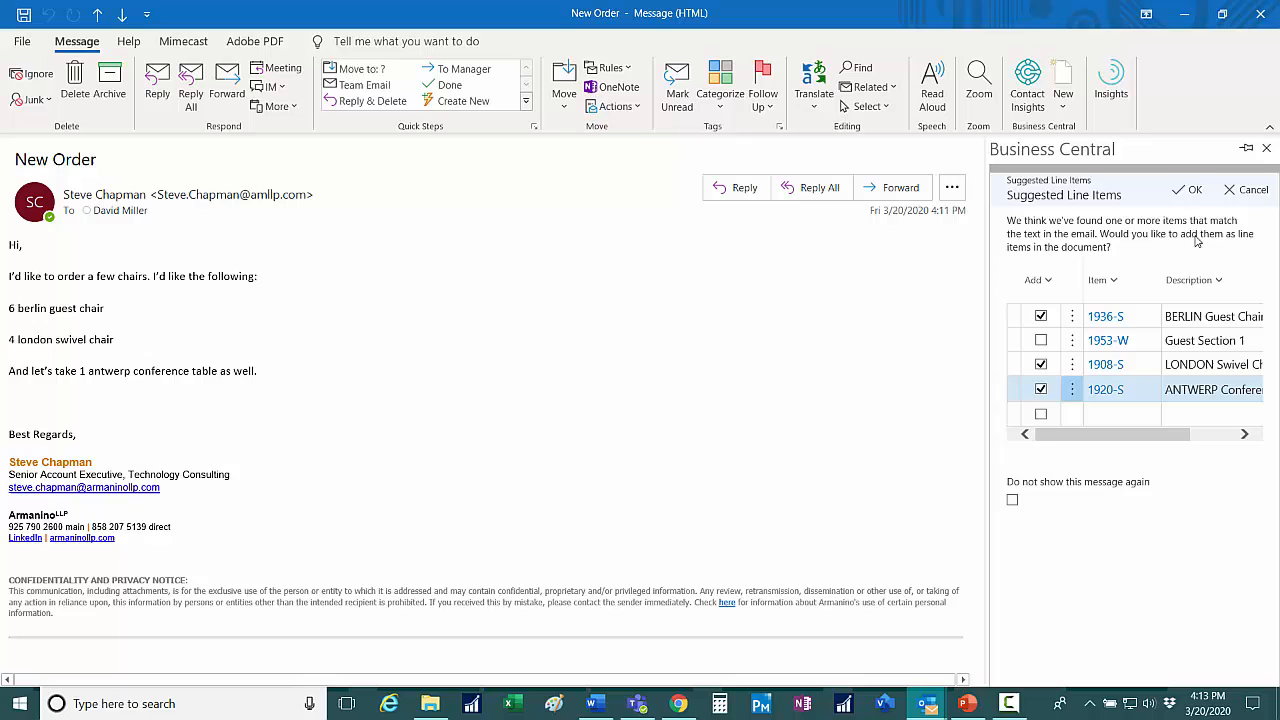
- Add the chosen items, creating sales order S-ORD101026, and send it by email
{"action": "left_click", "coordinate": [1188, 188]}
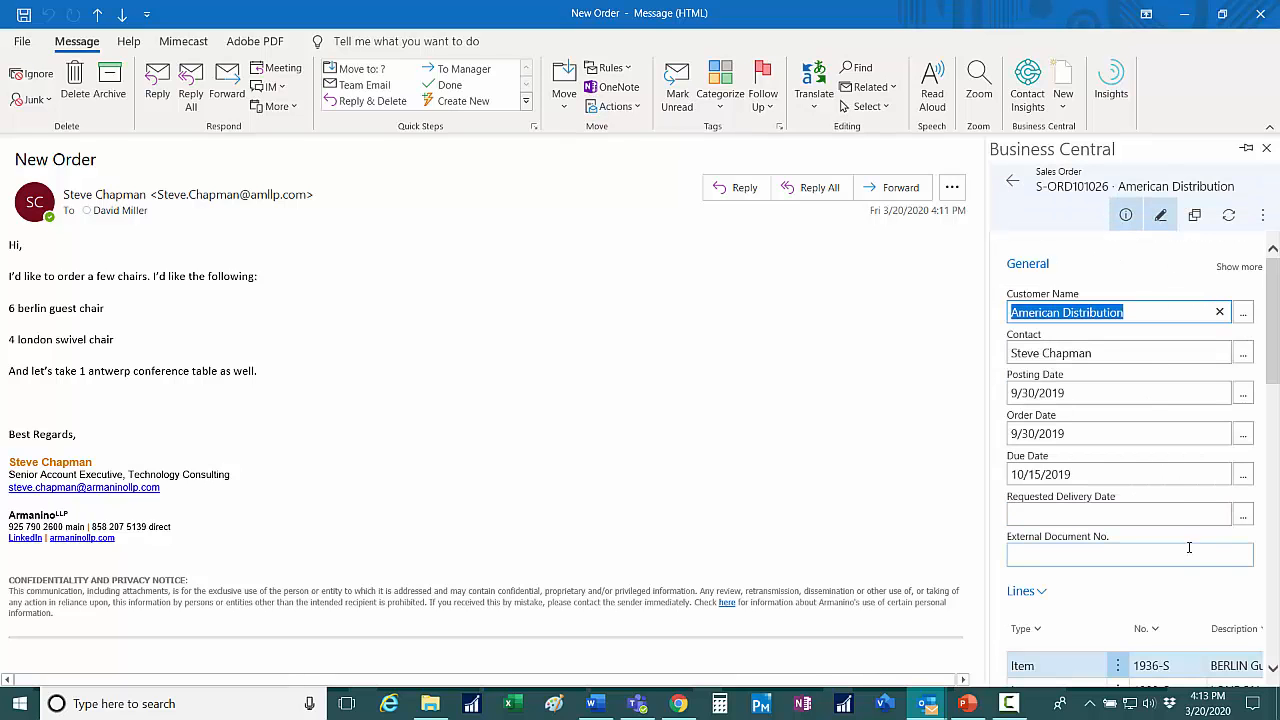
{"action": "scroll", "scroll_direction": "down", "scroll_amount": 3}
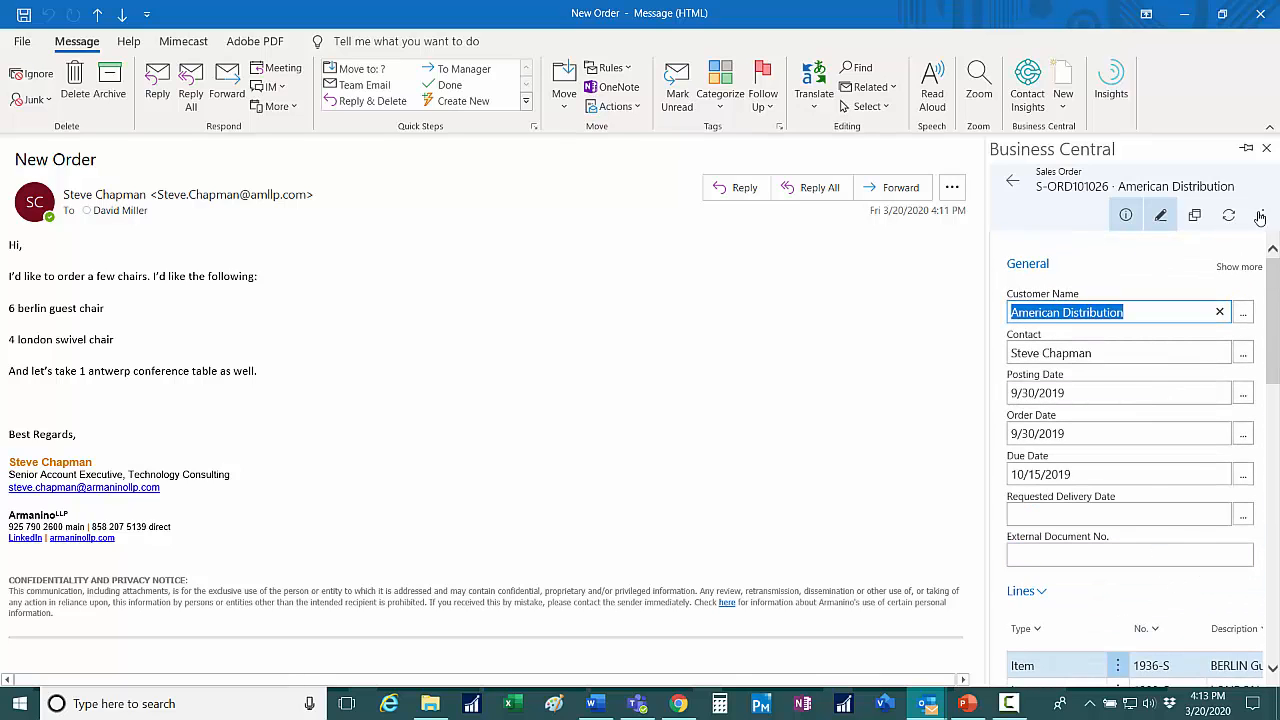
{"action": "mouse_move", "coordinate": [1260, 214]}
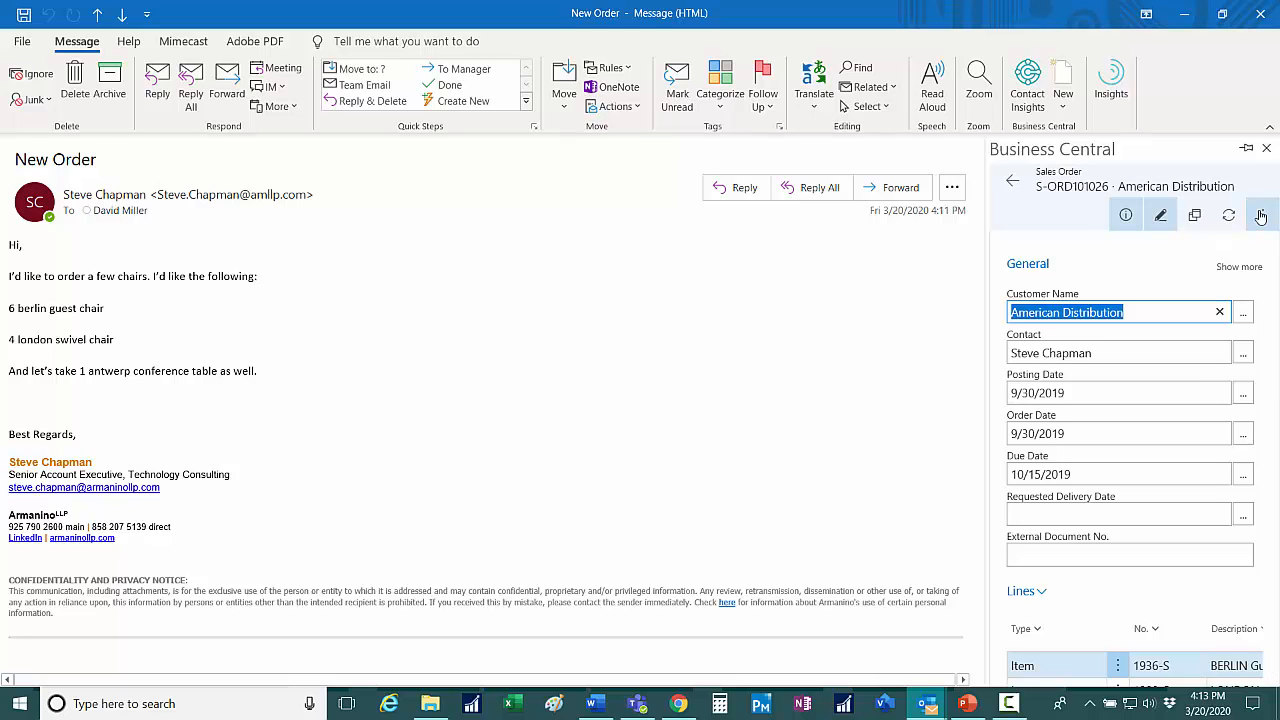
{"action": "mouse_move", "coordinate": [1260, 214]}
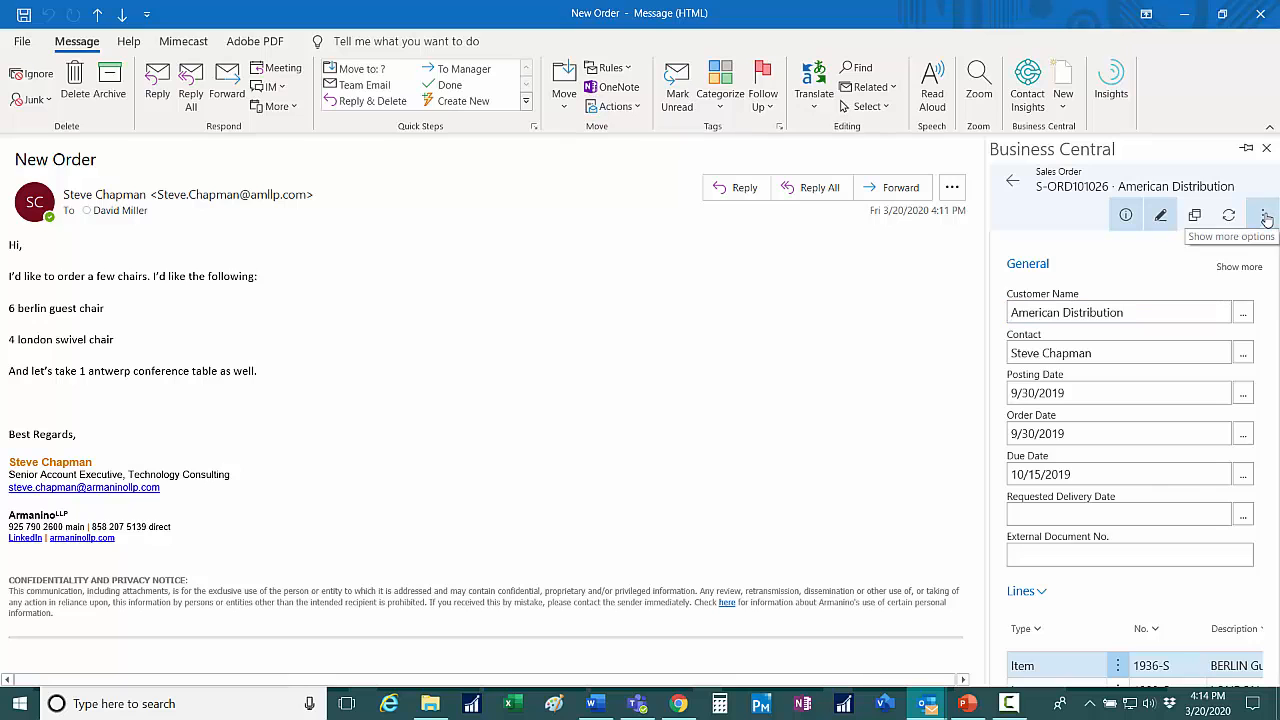
{"action": "left_click", "coordinate": [1262, 214]}
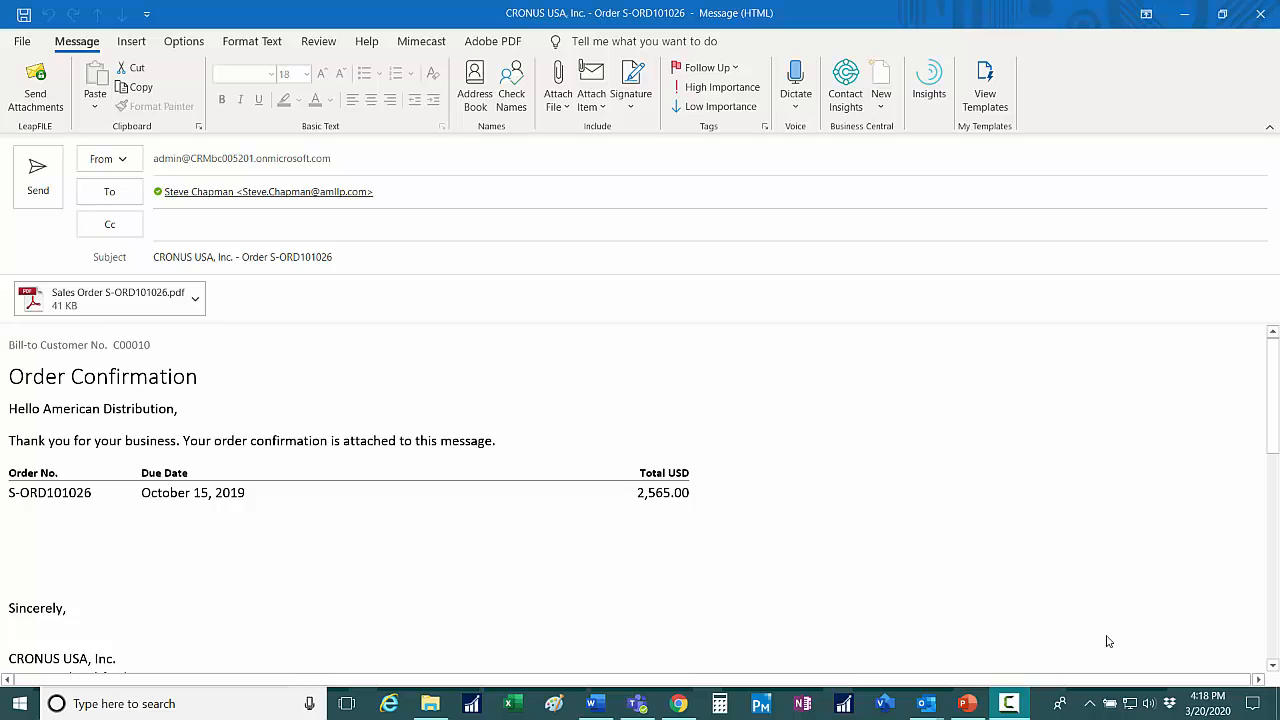
{"action": "mouse_move", "coordinate": [296, 514]}
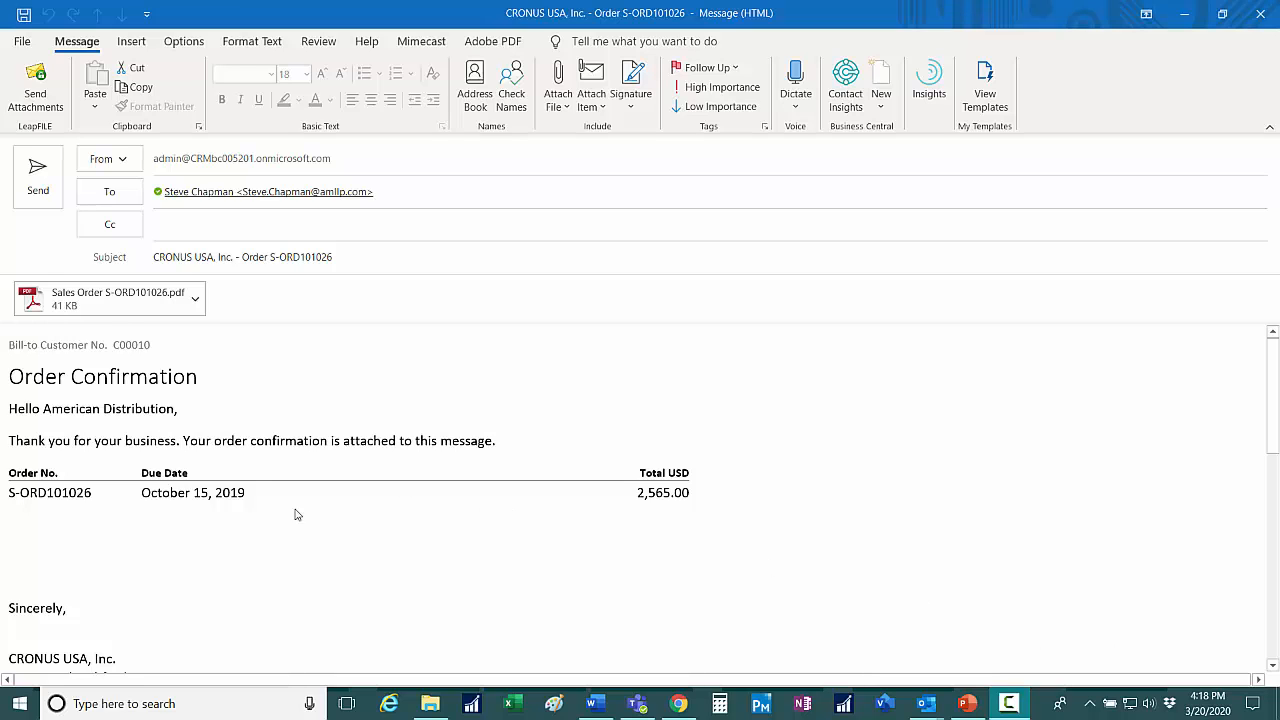
- Review the attached S-ORD101026 confirmation PDF totalling 2,565.00 USD
{"action": "left_click", "coordinate": [110, 298]}
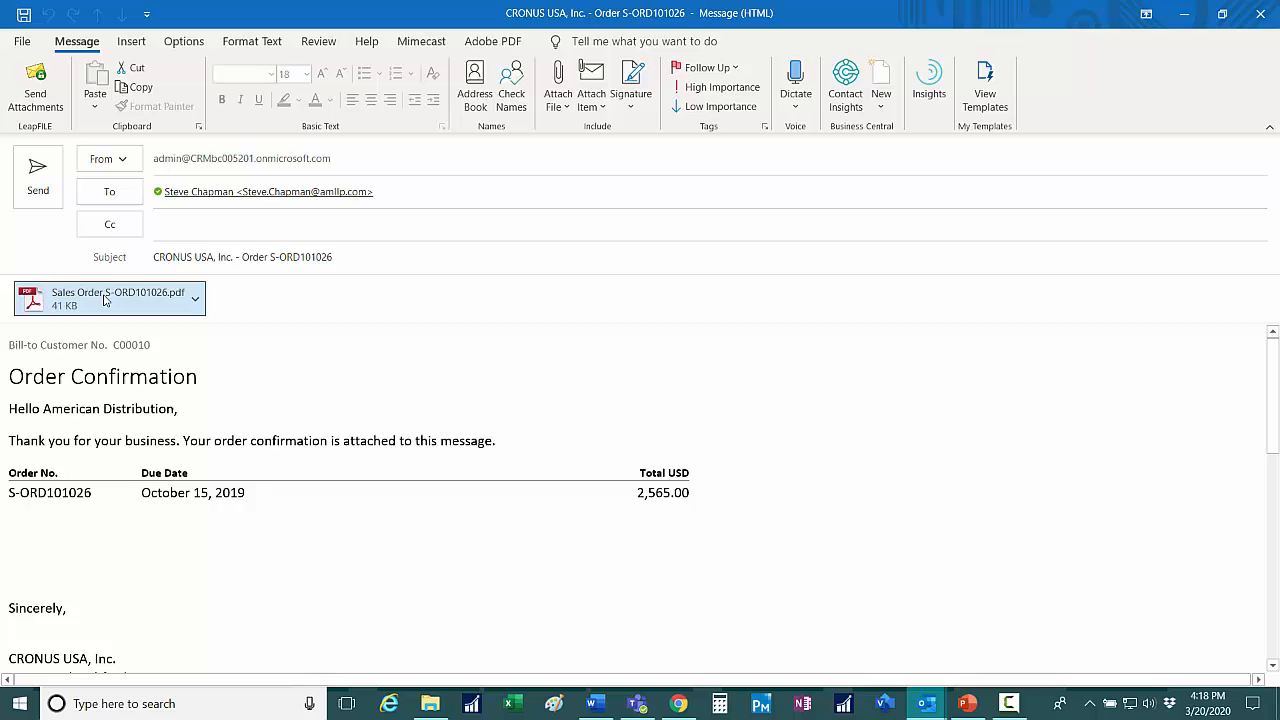
{"action": "double_click", "coordinate": [110, 298]}
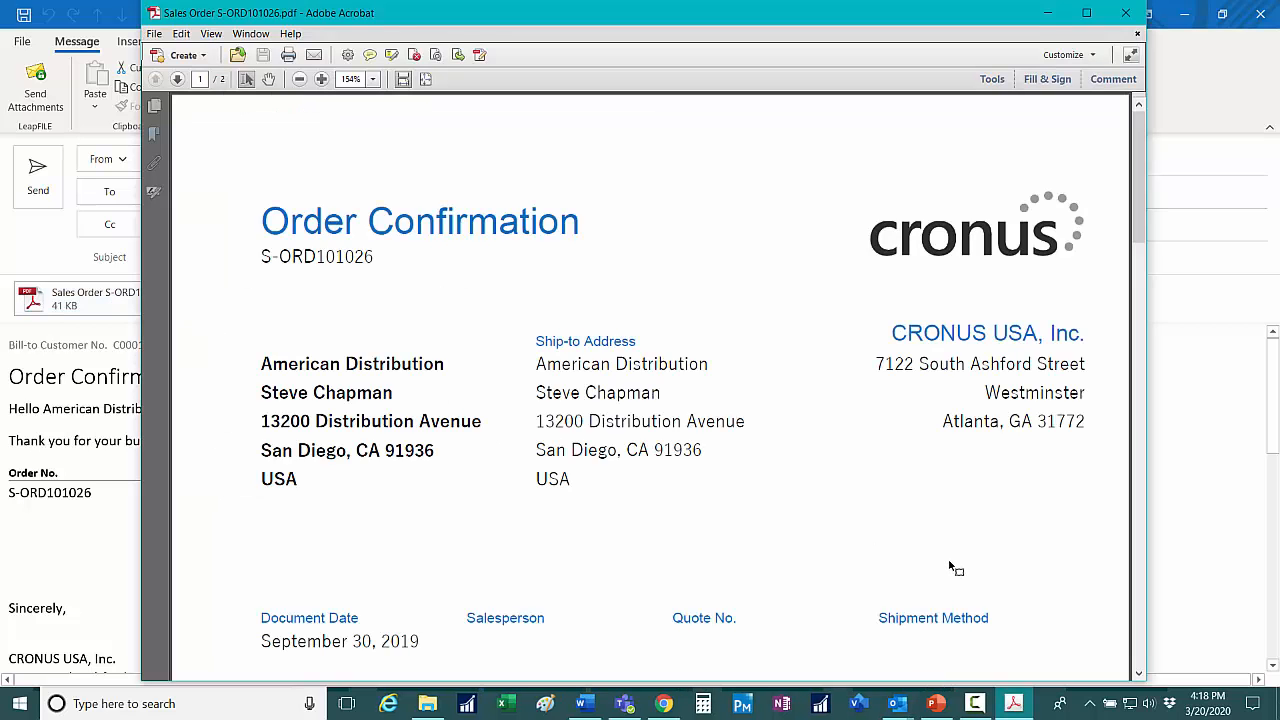
{"action": "scroll", "scroll_direction": "down", "scroll_amount": 3}
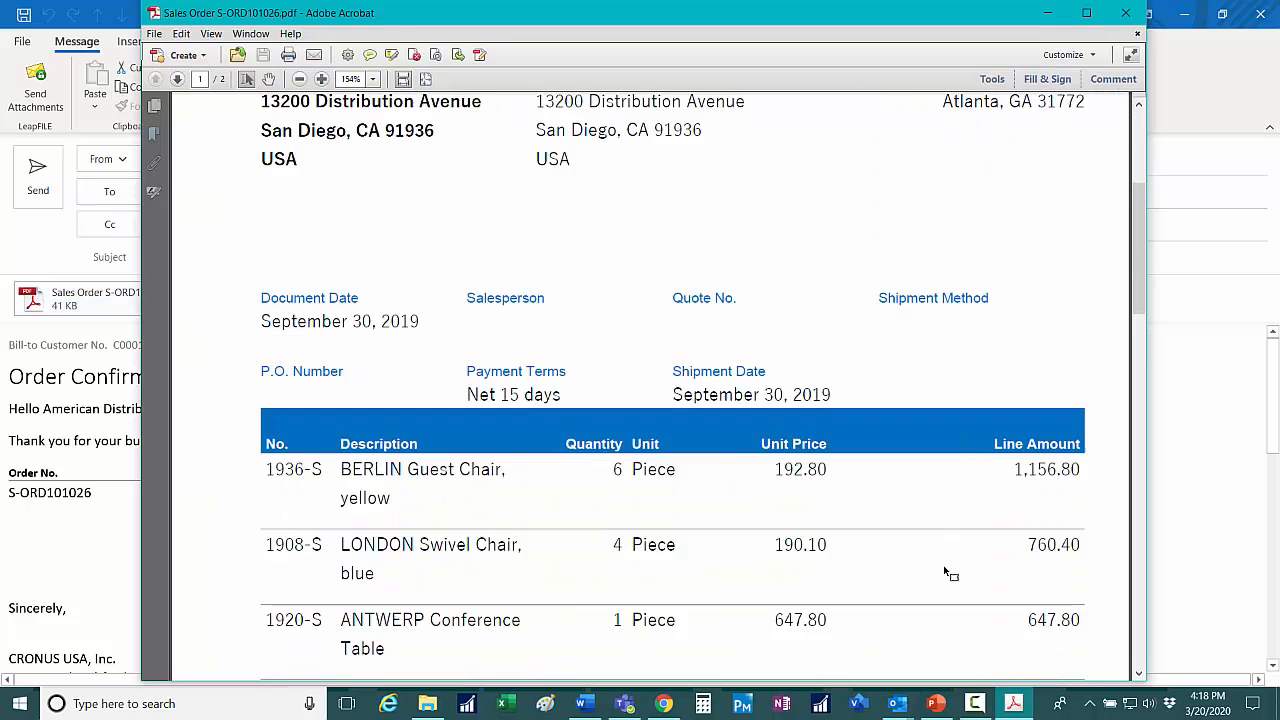
{"action": "scroll", "scroll_direction": "down", "scroll_amount": 3}
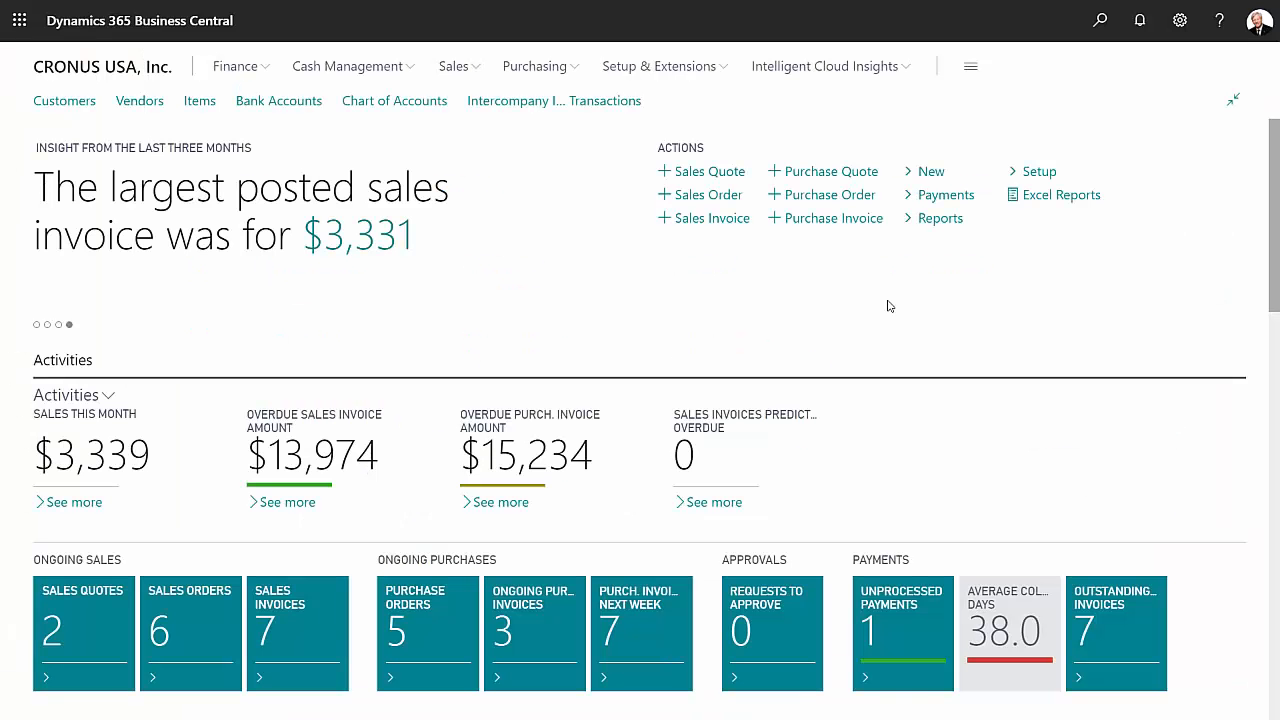
{"action": "mouse_move", "coordinate": [880, 308]}
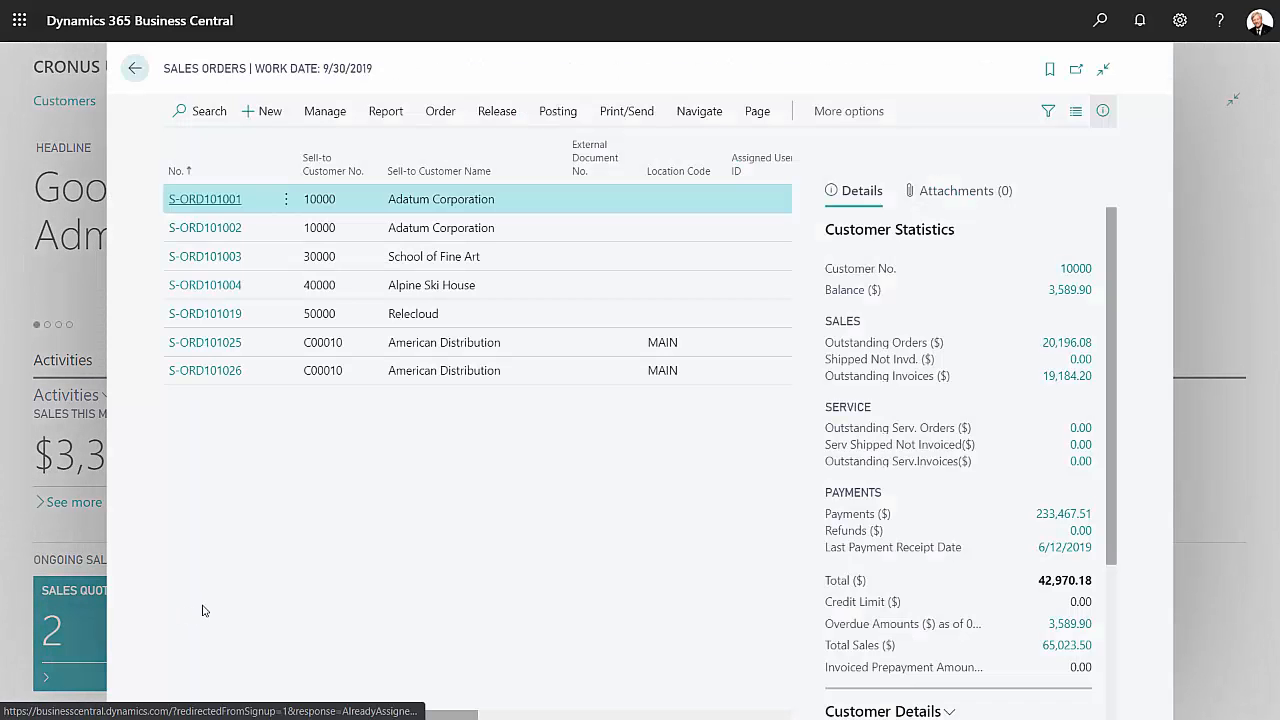
- Post sales order S-ORD101026, reaching the ship, invoice, or ship-and-invoice prompt
{"action": "left_click", "coordinate": [204, 370]}
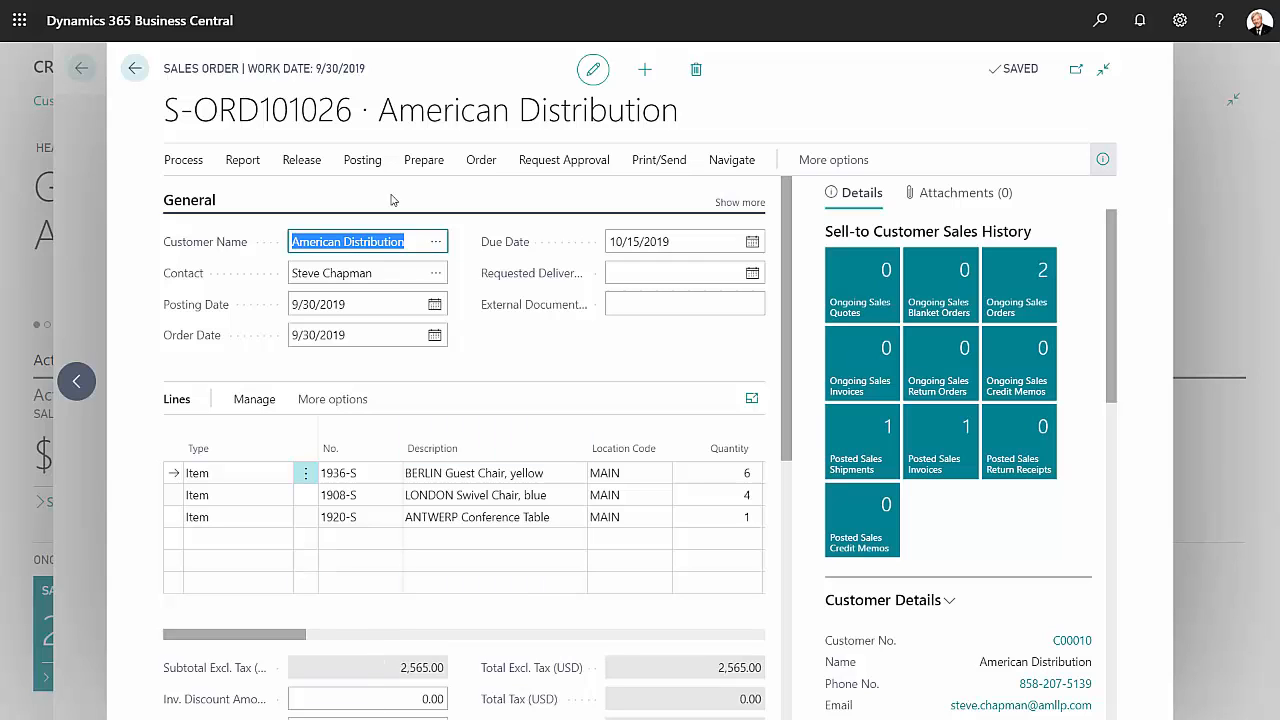
{"action": "left_click", "coordinate": [362, 160]}
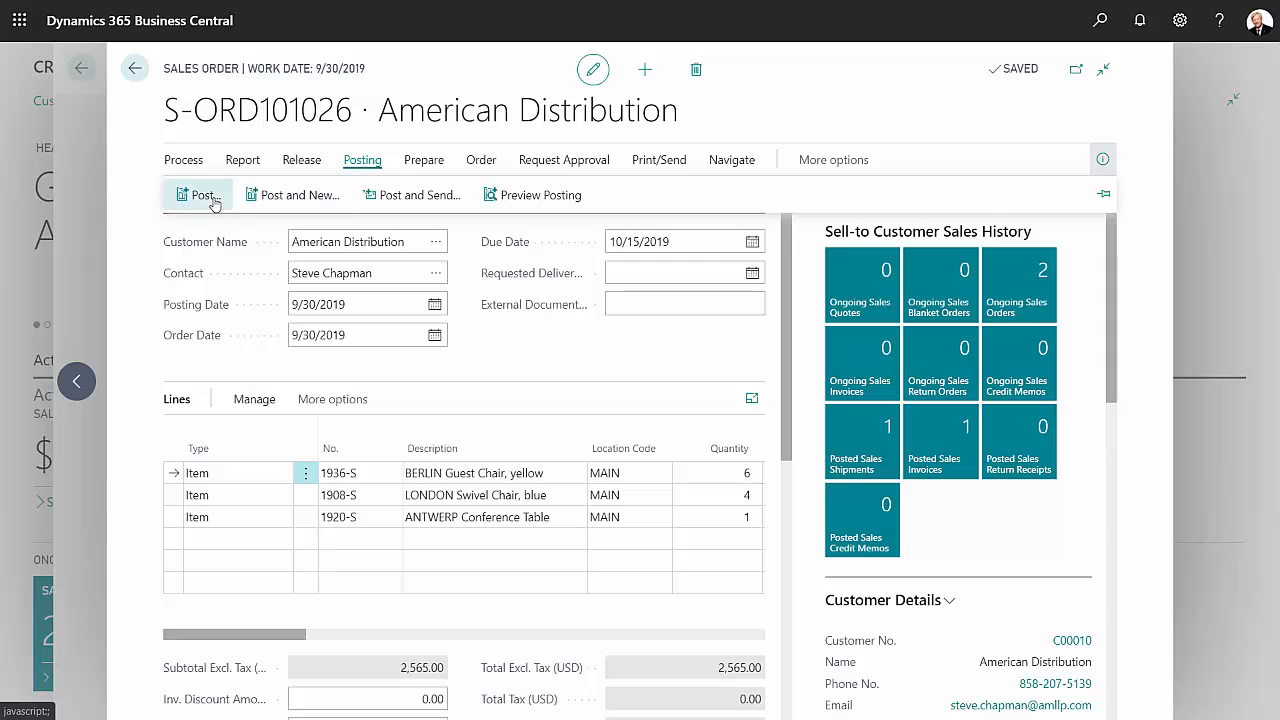
{"action": "left_click", "coordinate": [204, 194]}
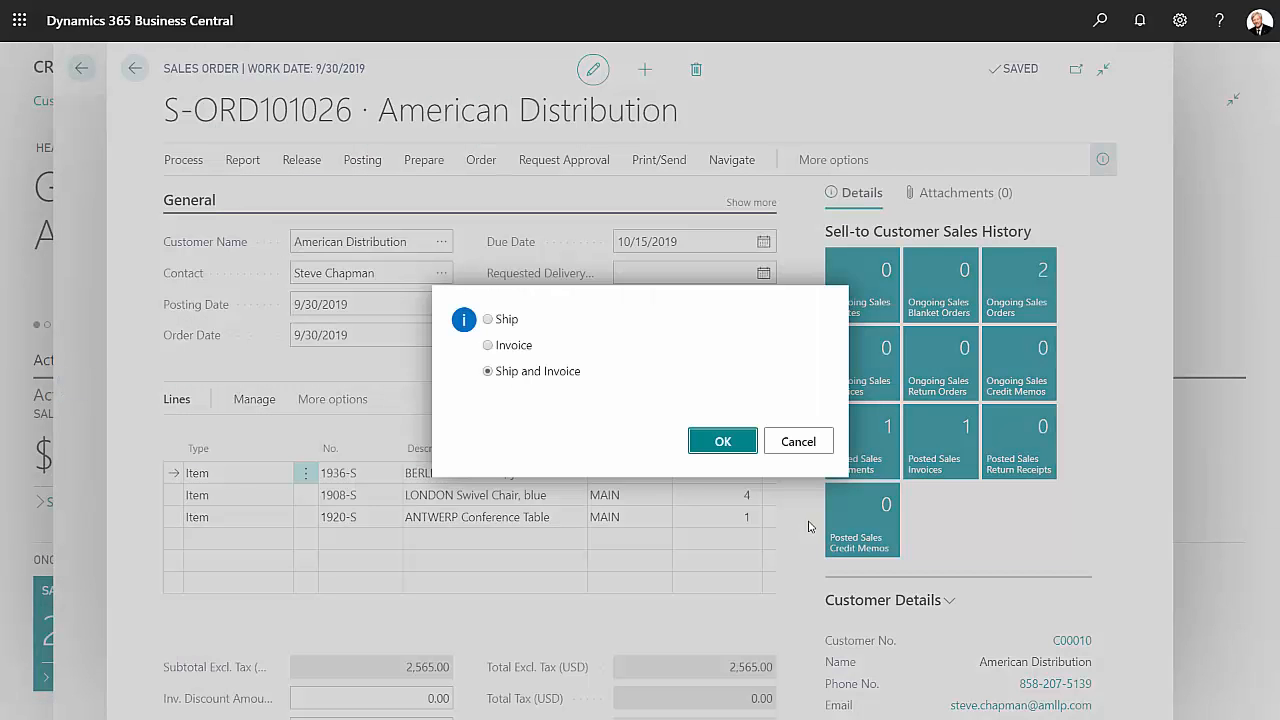